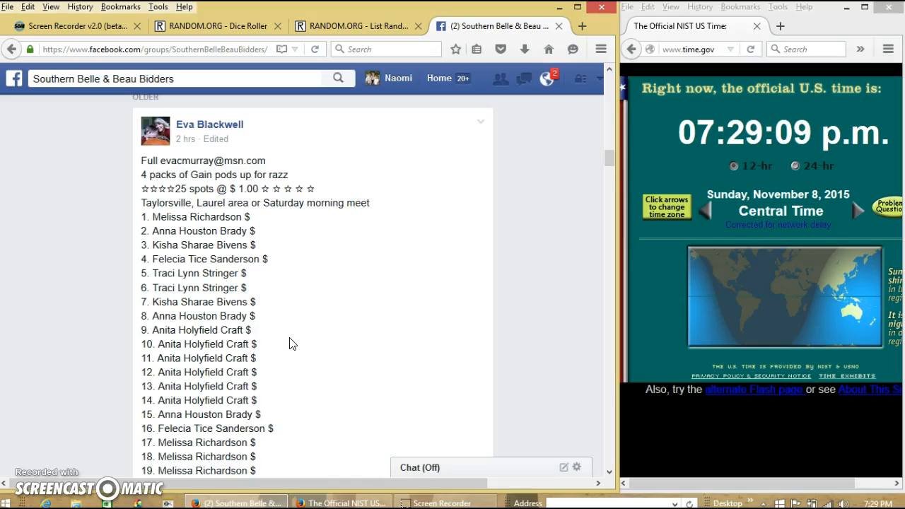
Step: Copy the 25-spot auction list from the Facebook post and paste it into the List Randomizer
left_click_drag(141, 217, 205, 230)
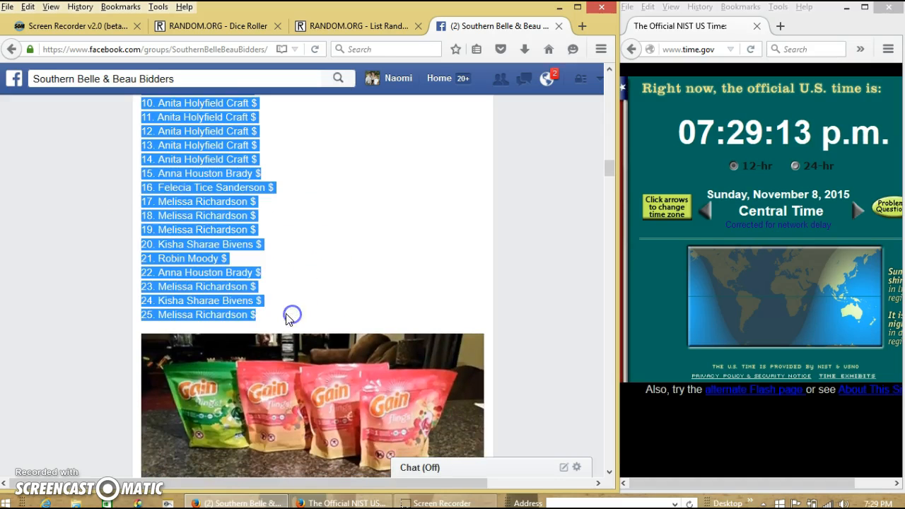
scroll("down", 3)
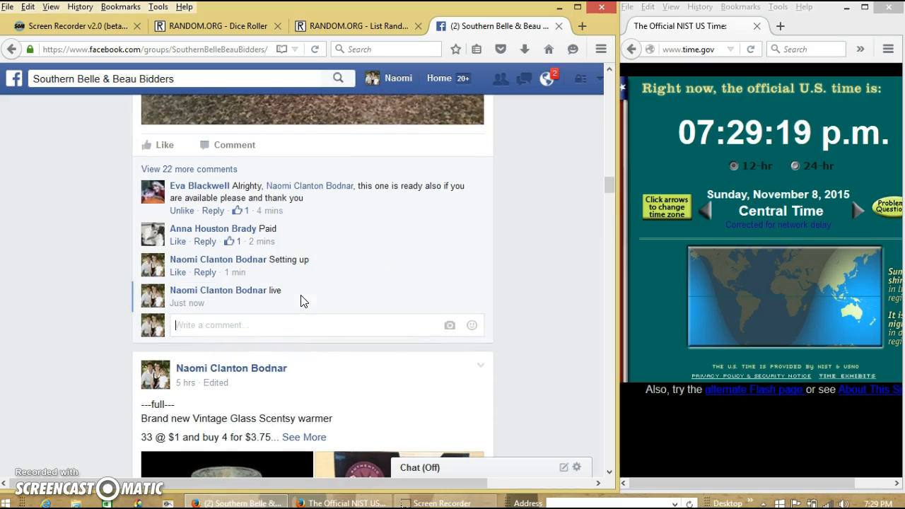
mouse_move(240, 302)
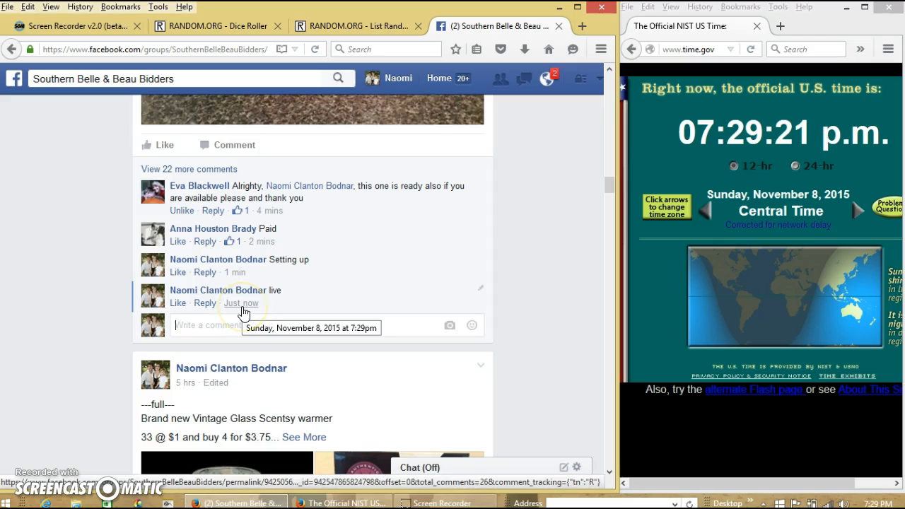
left_click(891, 499)
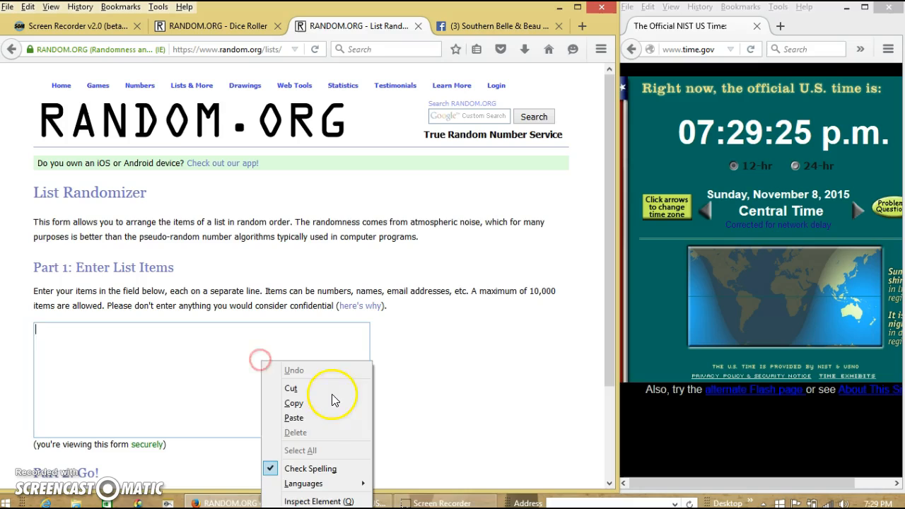
left_click(293, 417)
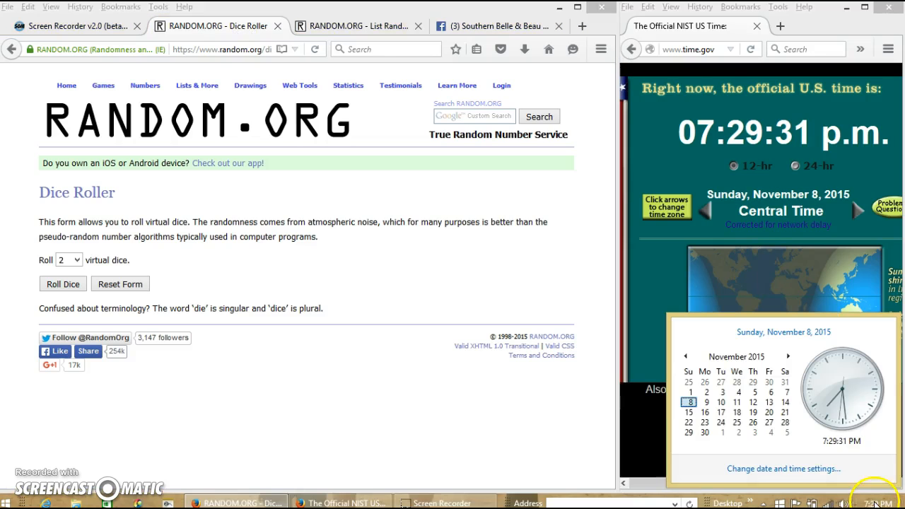
Step: Dismiss the date/time popup and roll two virtual dice on the Dice Roller
left_click(62, 283)
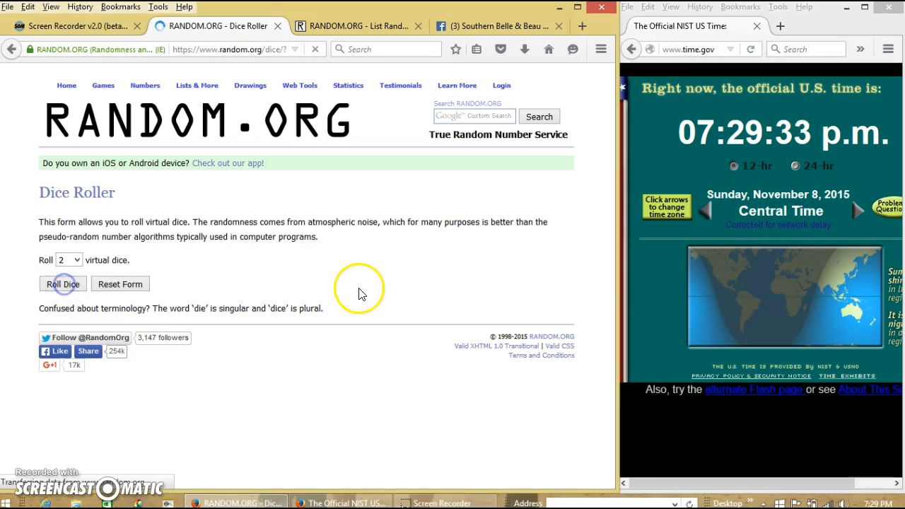
left_click(62, 283)
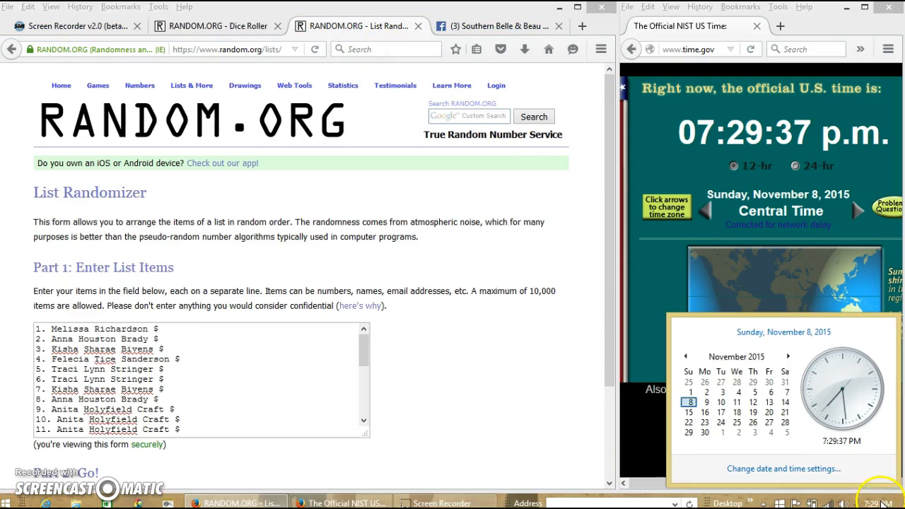
Step: Randomize the 25 pasted names once and confirm the 25-item count in the results
scroll("down", 3)
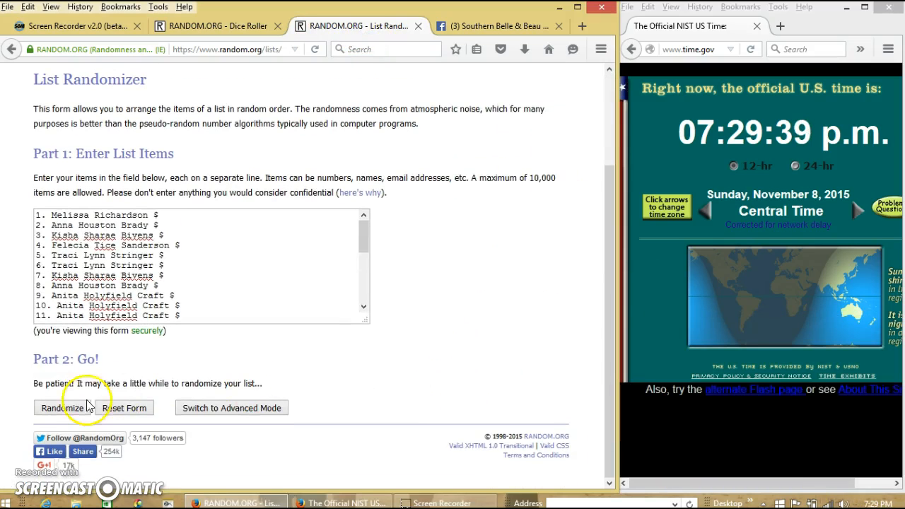
left_click(70, 407)
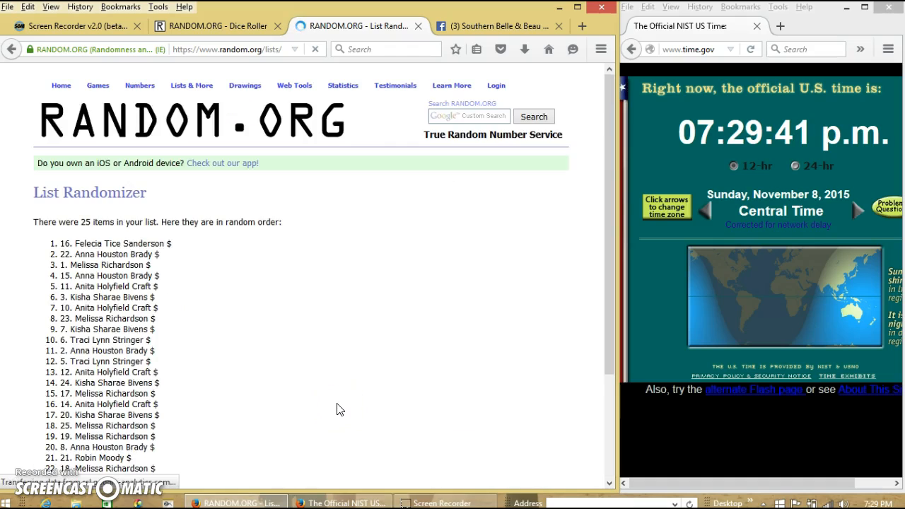
double_click(111, 222)
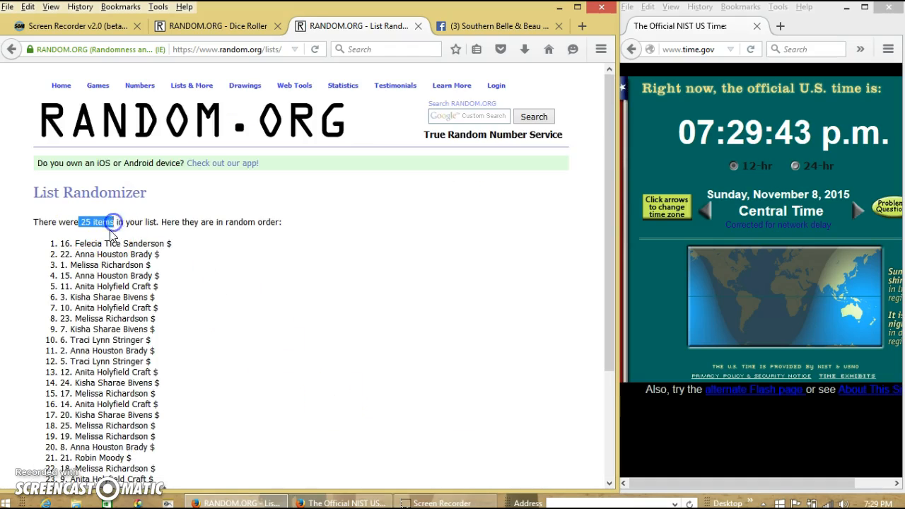
scroll("down", 3)
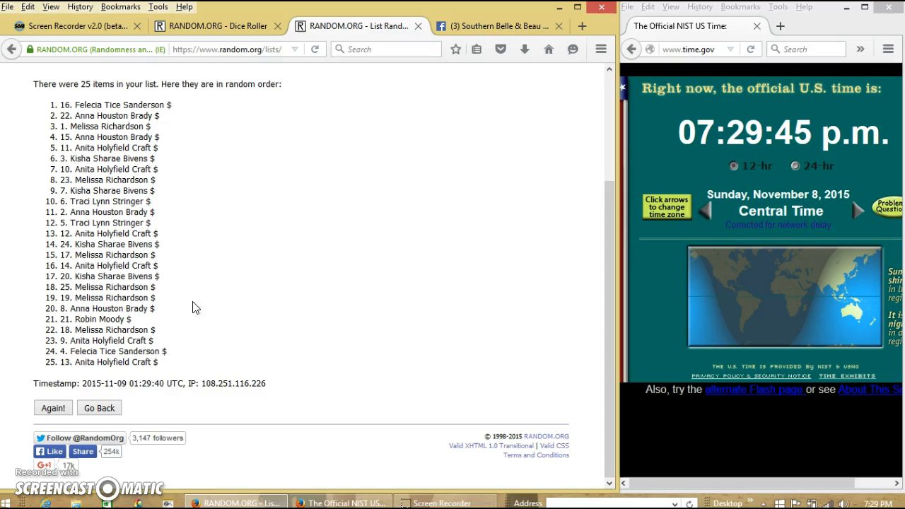
Step: Check the Dice Roller shows a four and a three, then return to the shuffled list
left_click(219, 27)
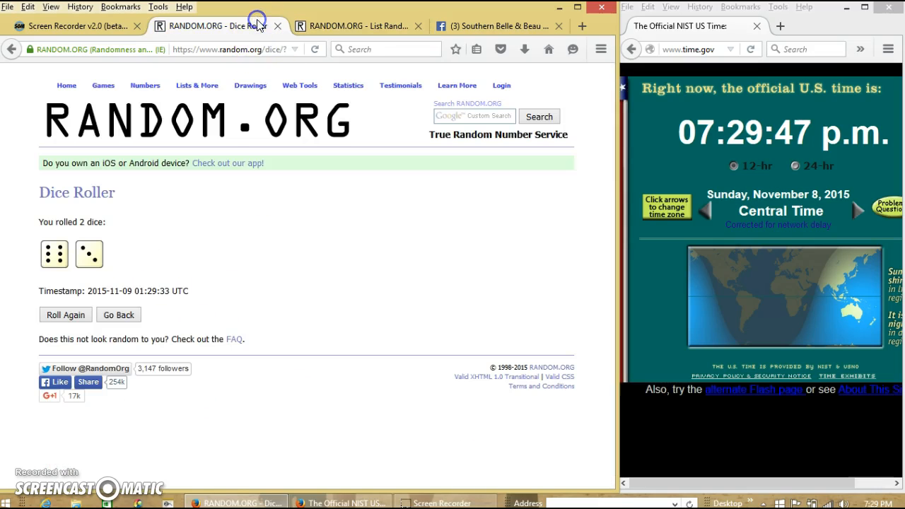
left_click(356, 25)
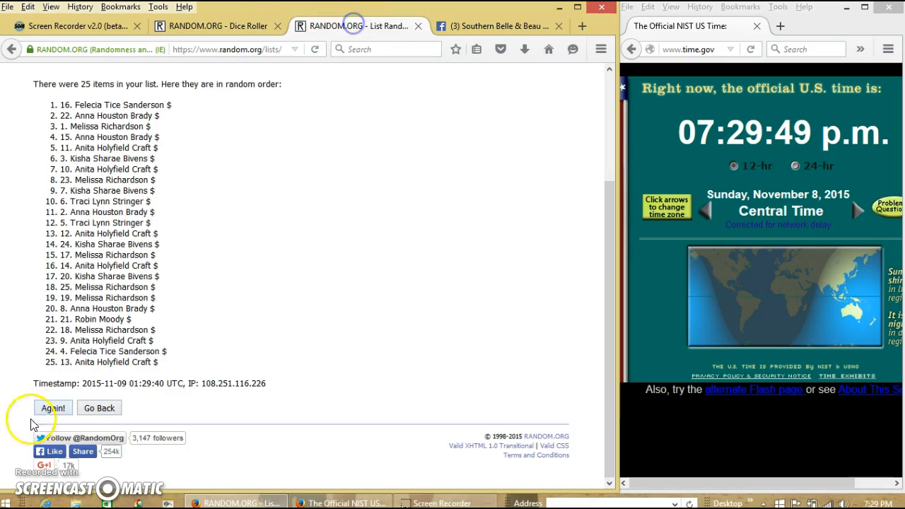
Step: Re-run the randomization with Again! for a second shuffle of the 25 names
left_click(52, 407)
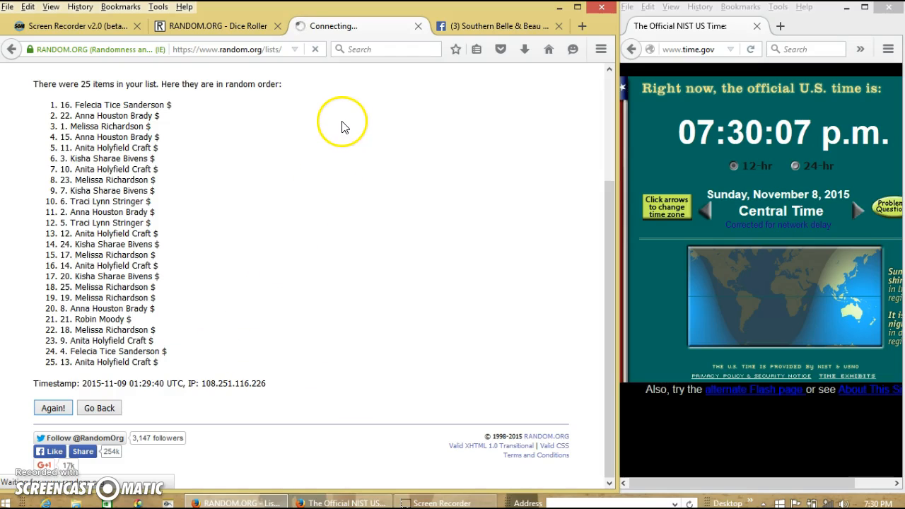
mouse_move(340, 127)
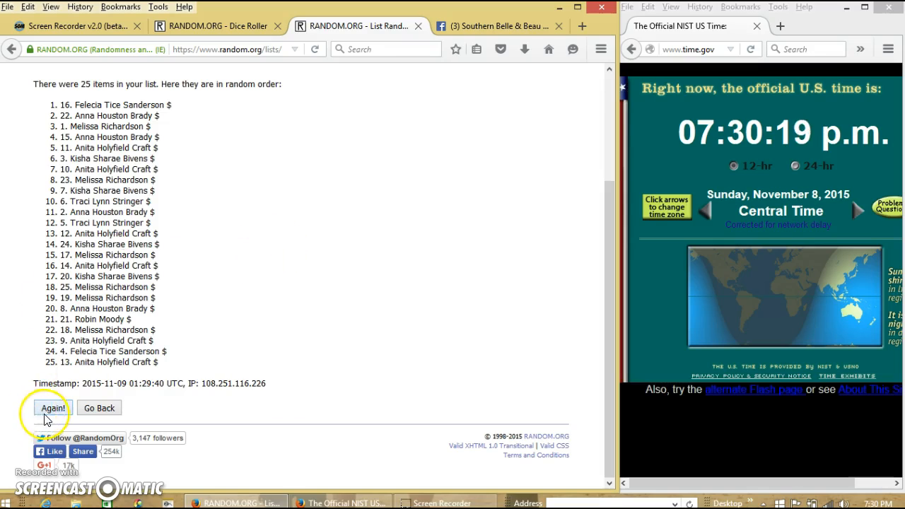
mouse_move(74, 416)
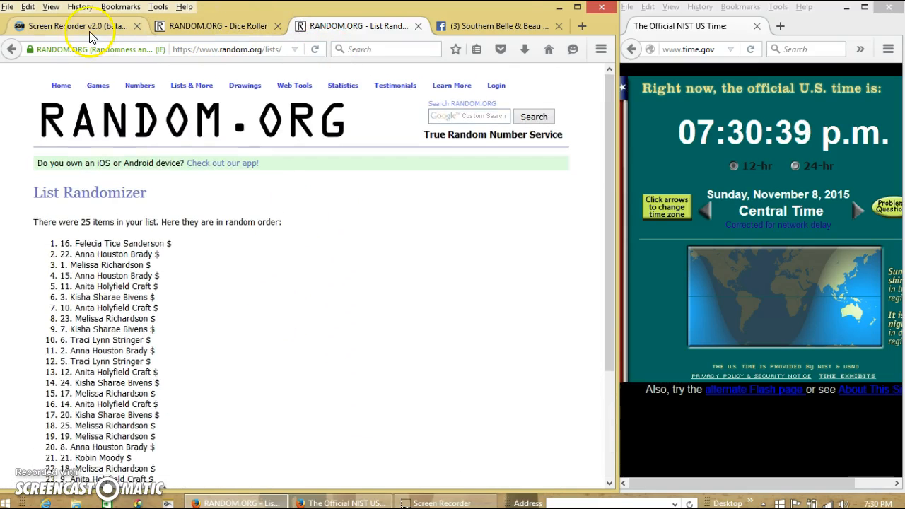
mouse_move(90, 29)
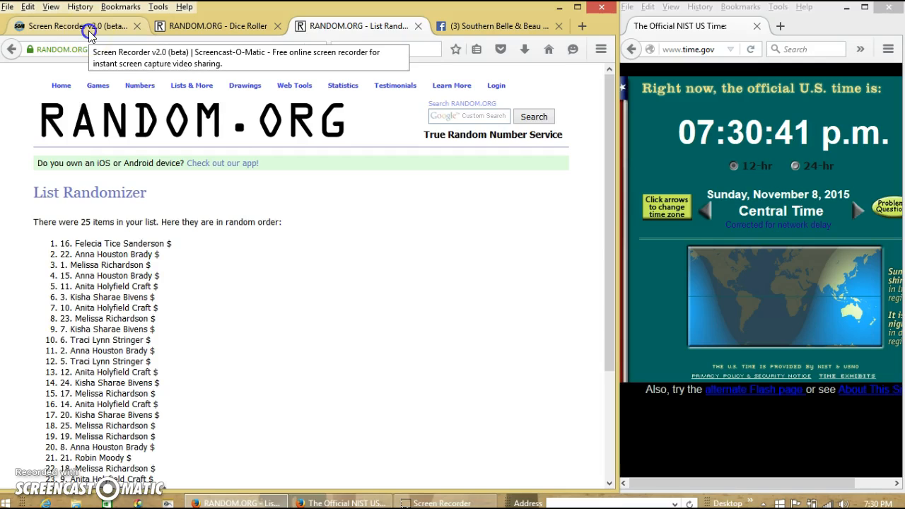
Step: Return to the Southern Belle & Beau Bidders post and begin a comment with 'vid'
left_click(84, 30)
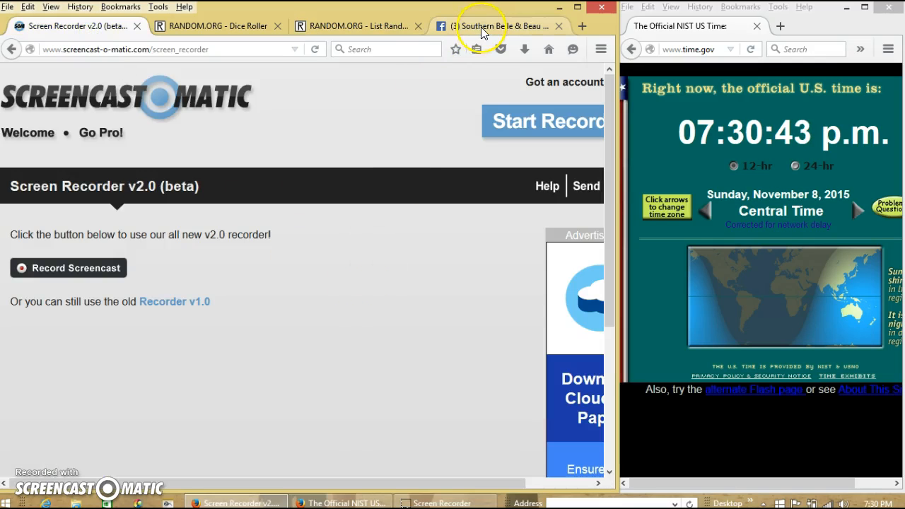
left_click(495, 25)
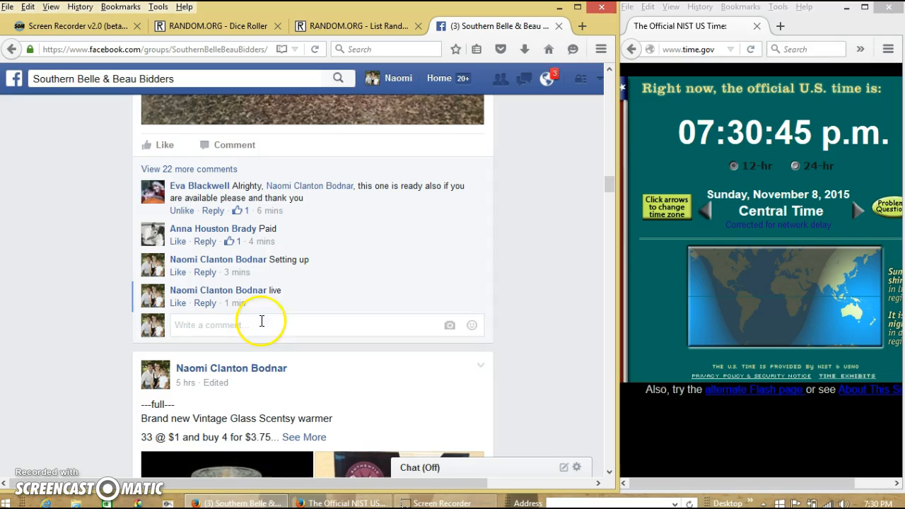
type("vid")
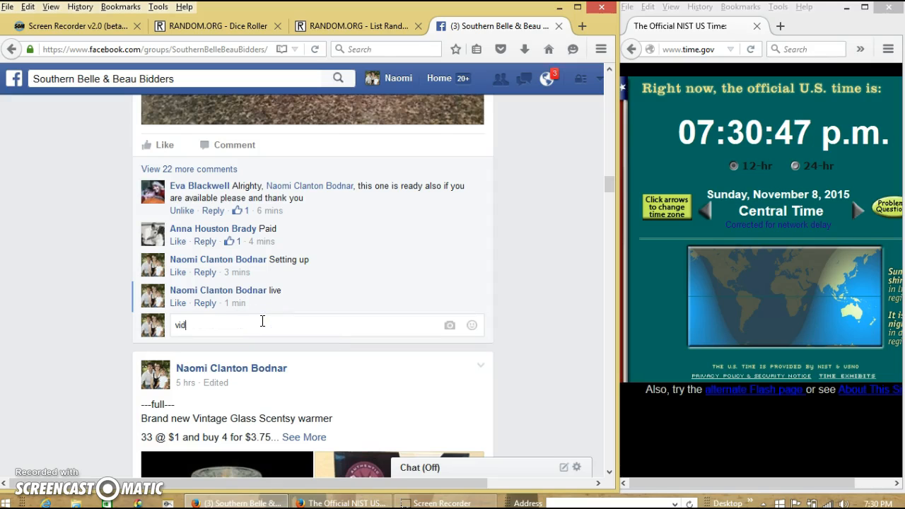